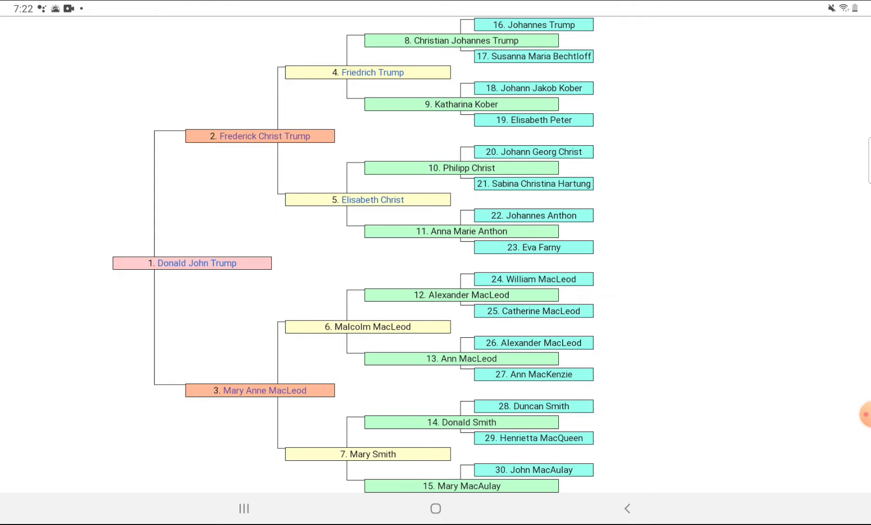
{"action": "scroll", "scroll_direction": "down", "scroll_amount": 3}
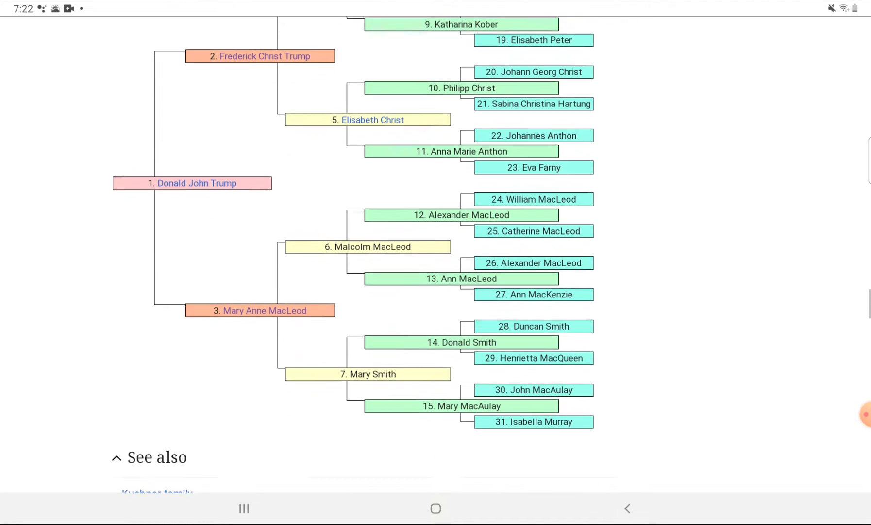
{"action": "scroll", "scroll_direction": "down", "scroll_amount": 3}
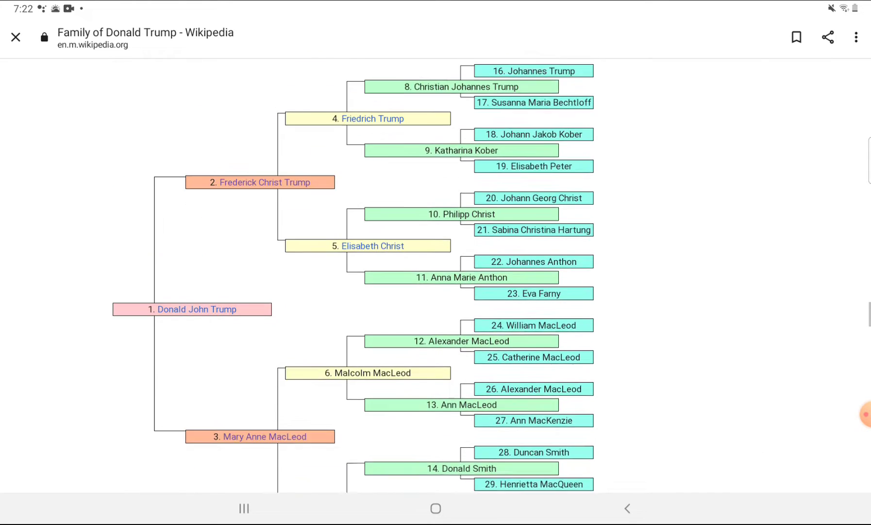
{"action": "scroll", "scroll_direction": "down", "scroll_amount": 3}
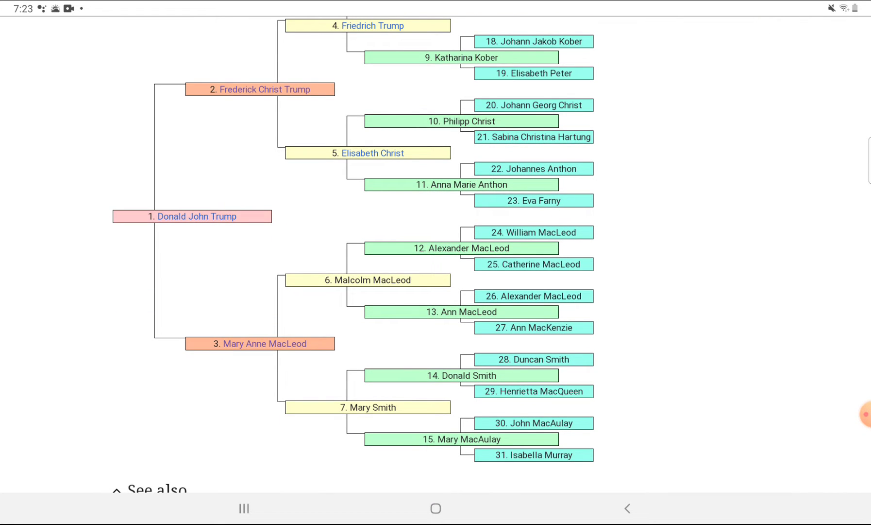
{"action": "scroll", "scroll_direction": "down", "scroll_amount": 3}
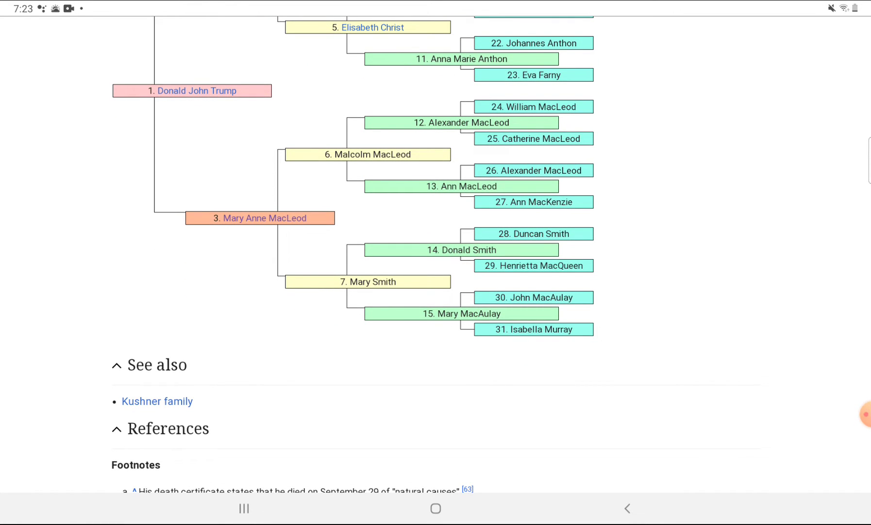
{"action": "scroll", "scroll_direction": "down", "scroll_amount": 3}
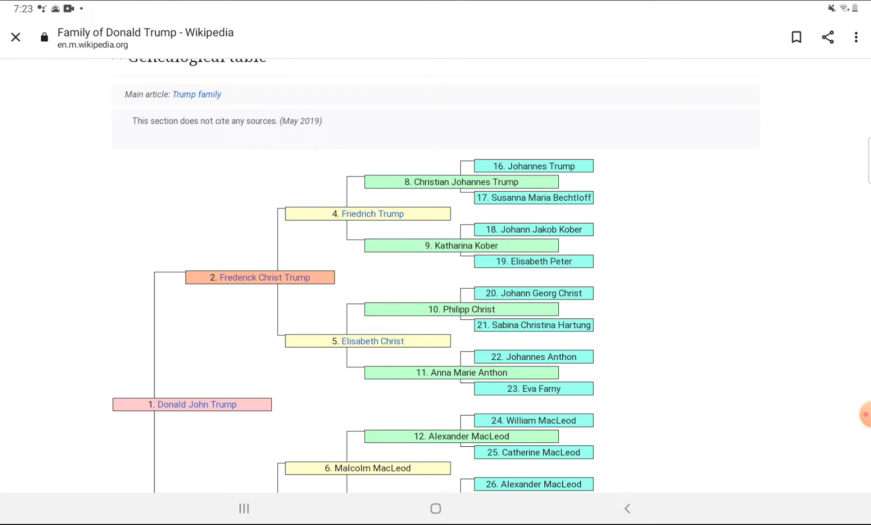
{"action": "scroll", "scroll_direction": "down", "scroll_amount": 3}
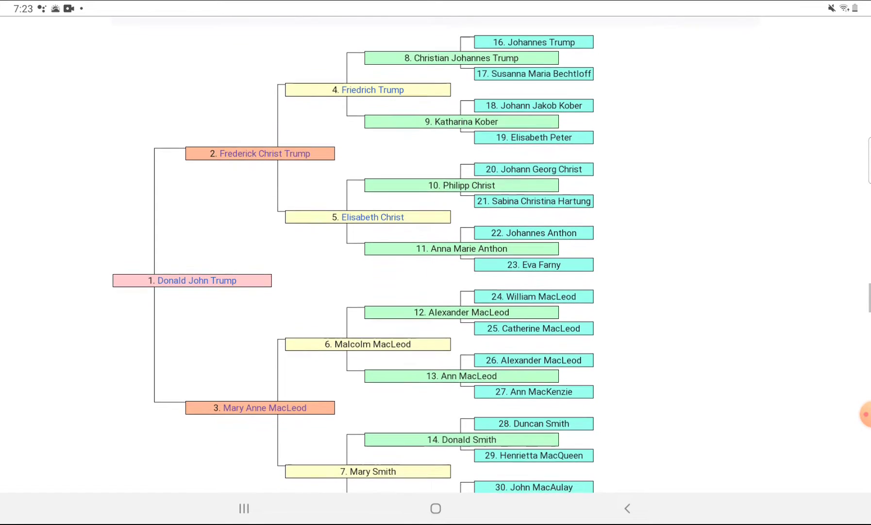
{"action": "scroll", "scroll_direction": "down", "scroll_amount": 3}
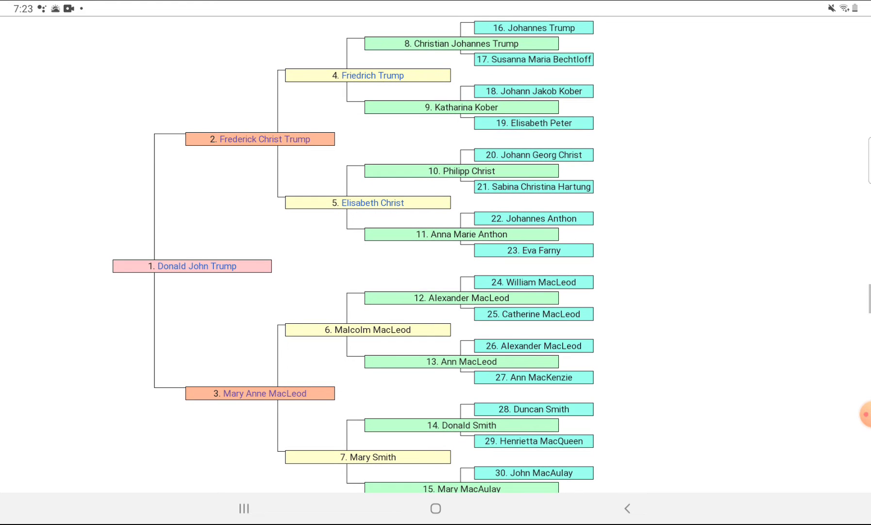
{"action": "scroll", "scroll_direction": "down", "scroll_amount": 3}
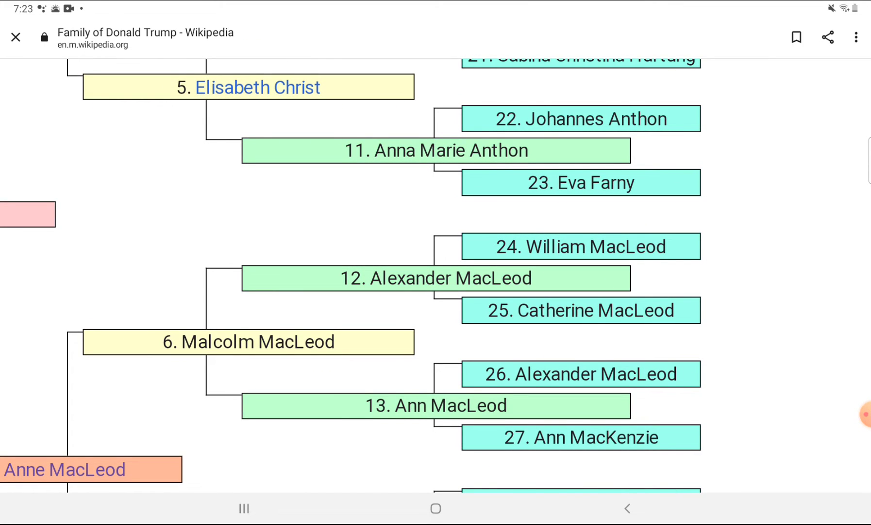
{"action": "scroll", "scroll_direction": "down", "scroll_amount": 3}
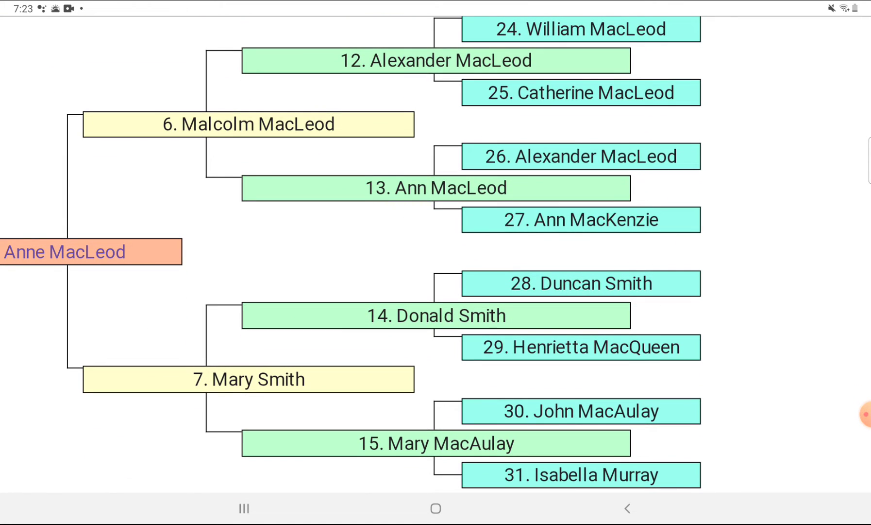